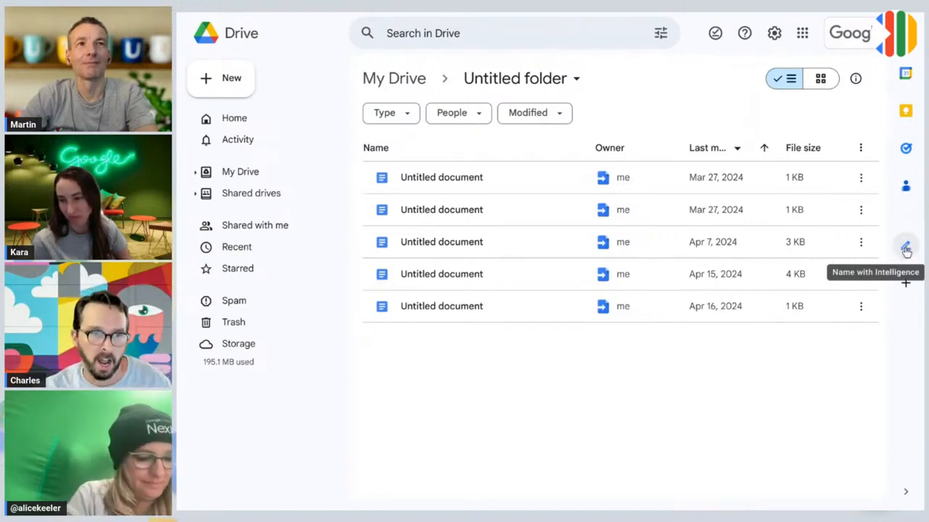
Select the renamed 'Using Gemini AI with Google Docs Content' document and refresh its Gemini summary and name suggestions
left_click(905, 247)
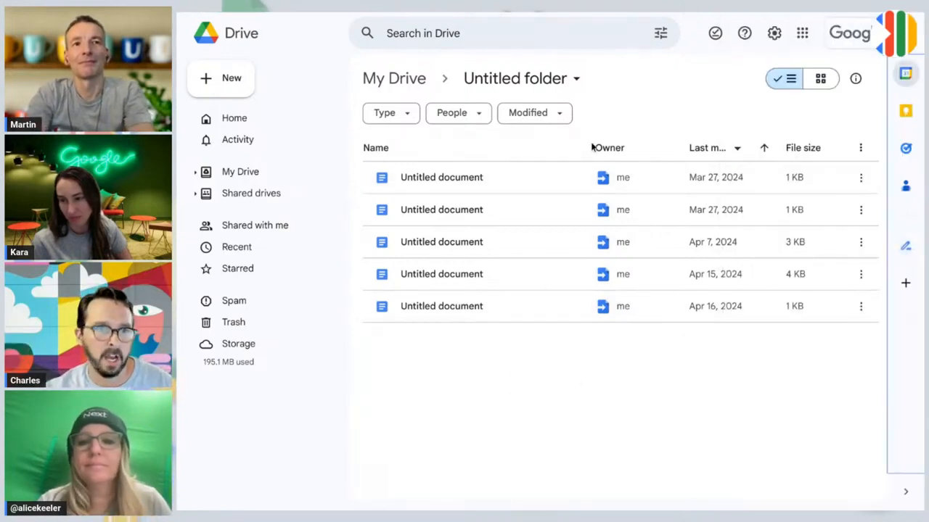
double_click(441, 177)
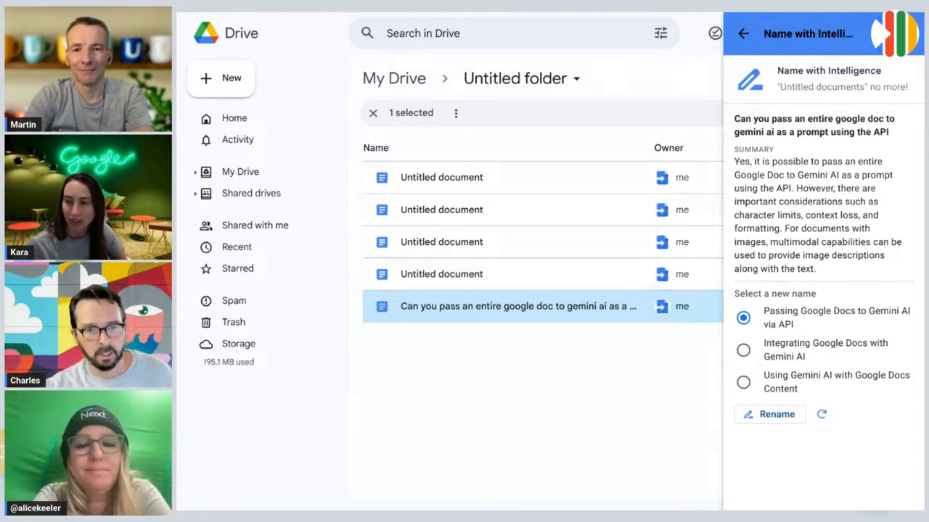
left_click(770, 415)
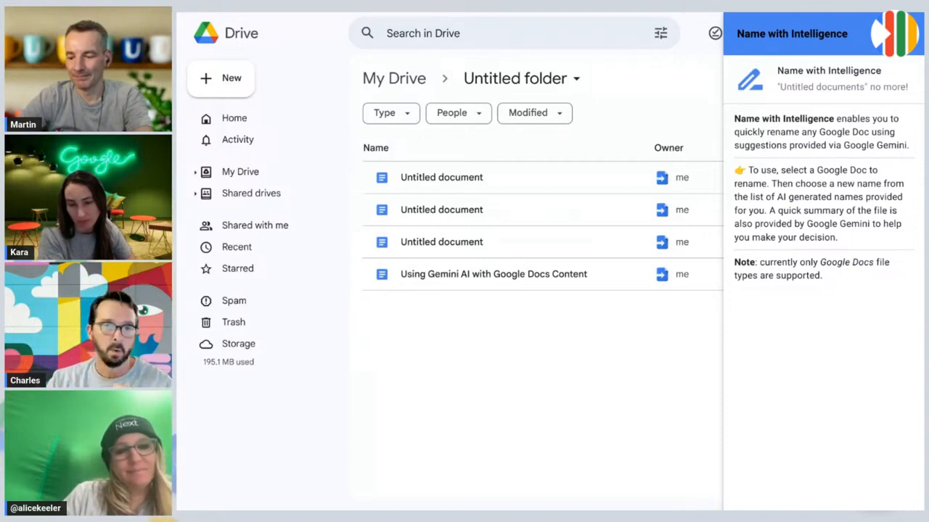